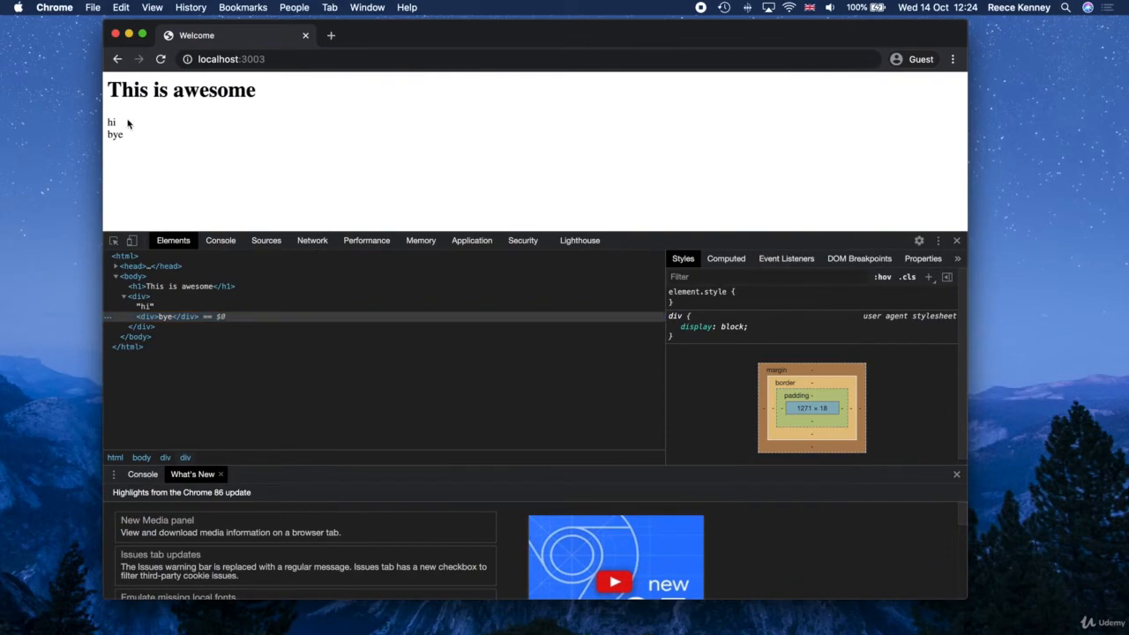
mouse_move(321, 180)
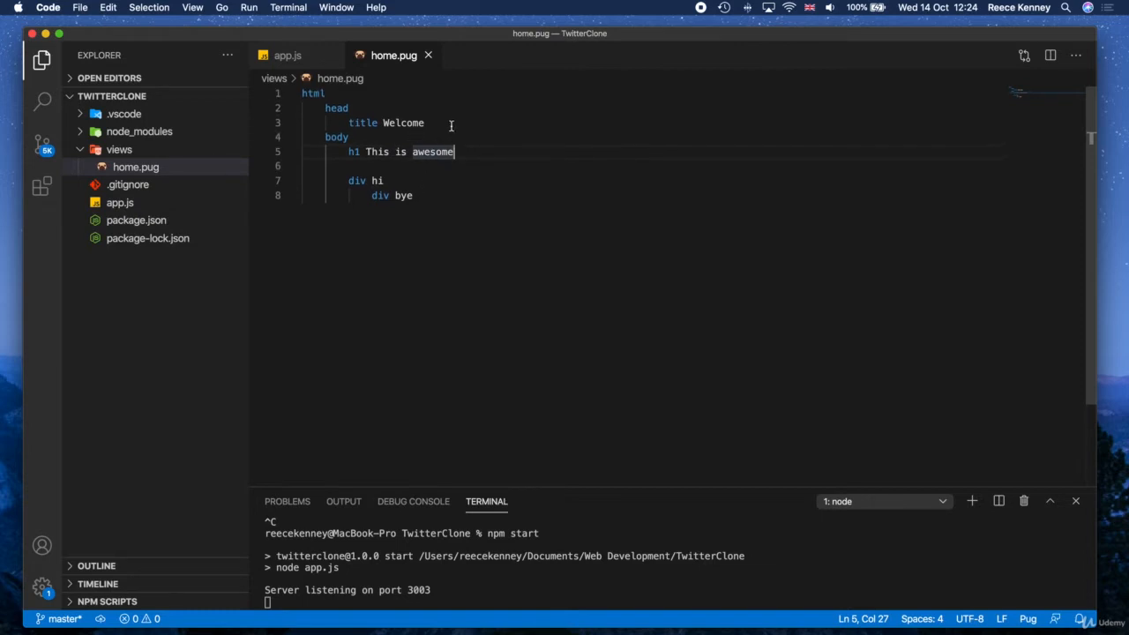
- Review app.js, then inspect home.pug's Welcome title and div hi lines
left_click(288, 54)
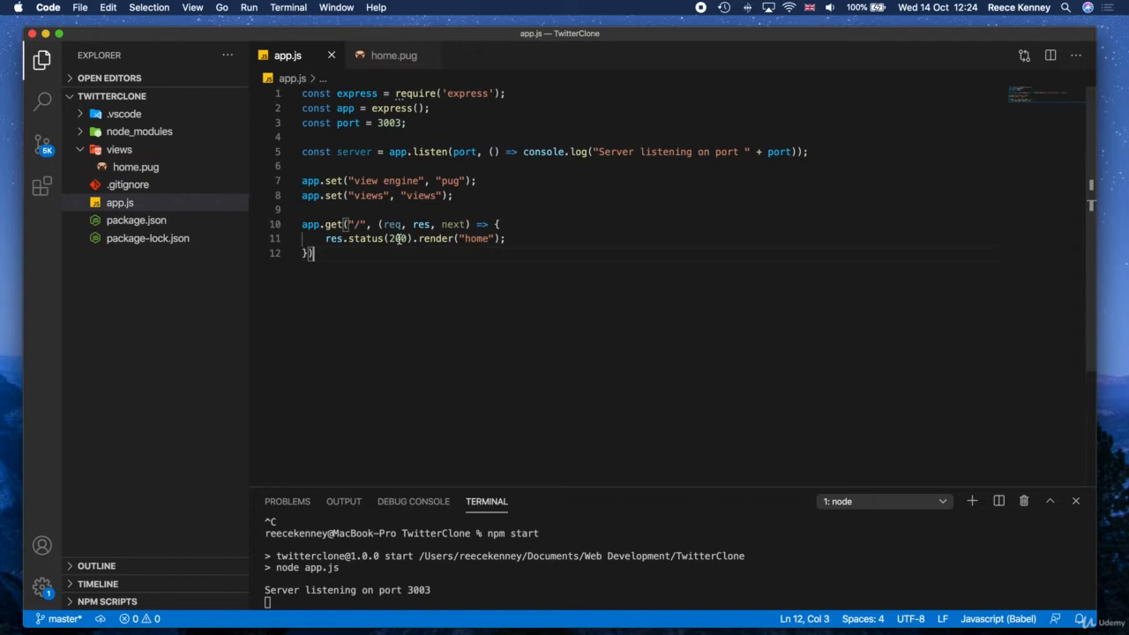
left_click(393, 55)
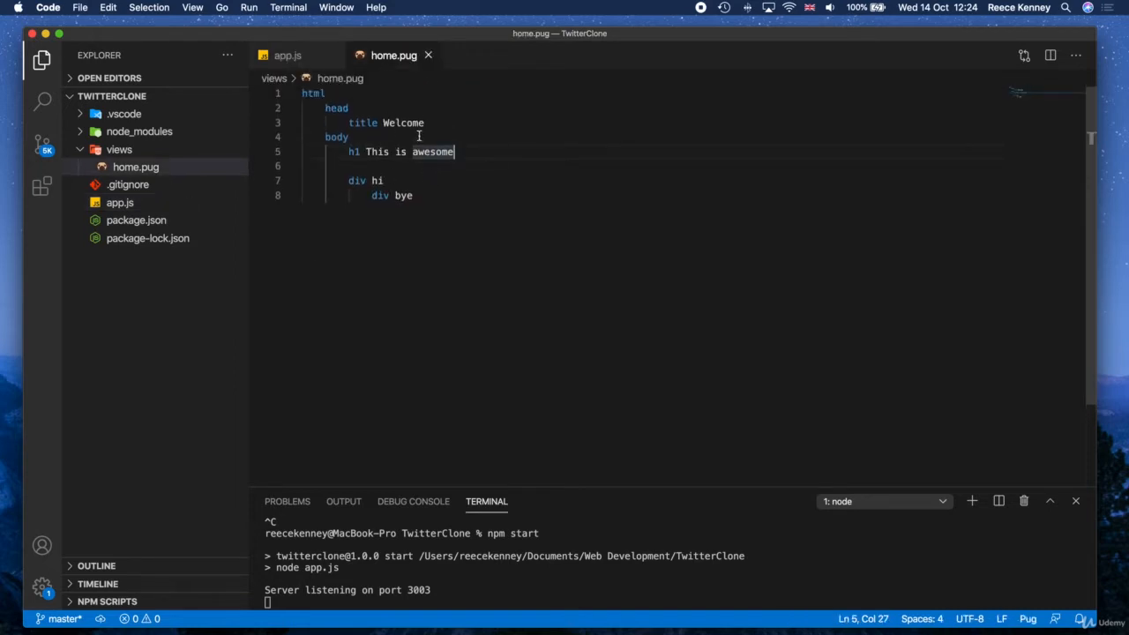
double_click(402, 124)
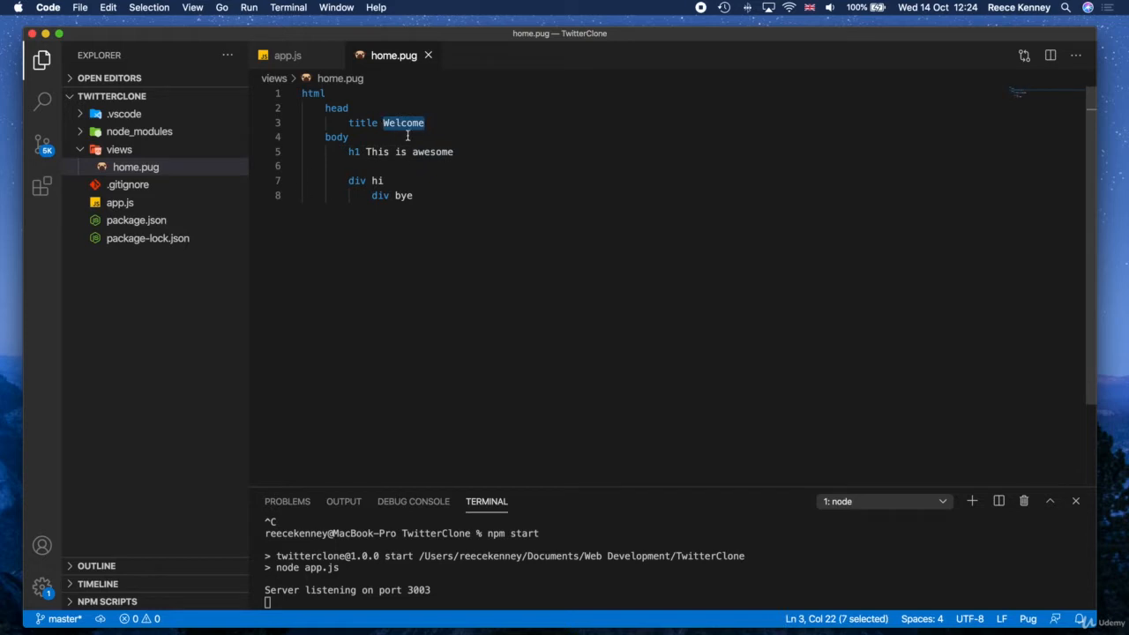
left_click(413, 194)
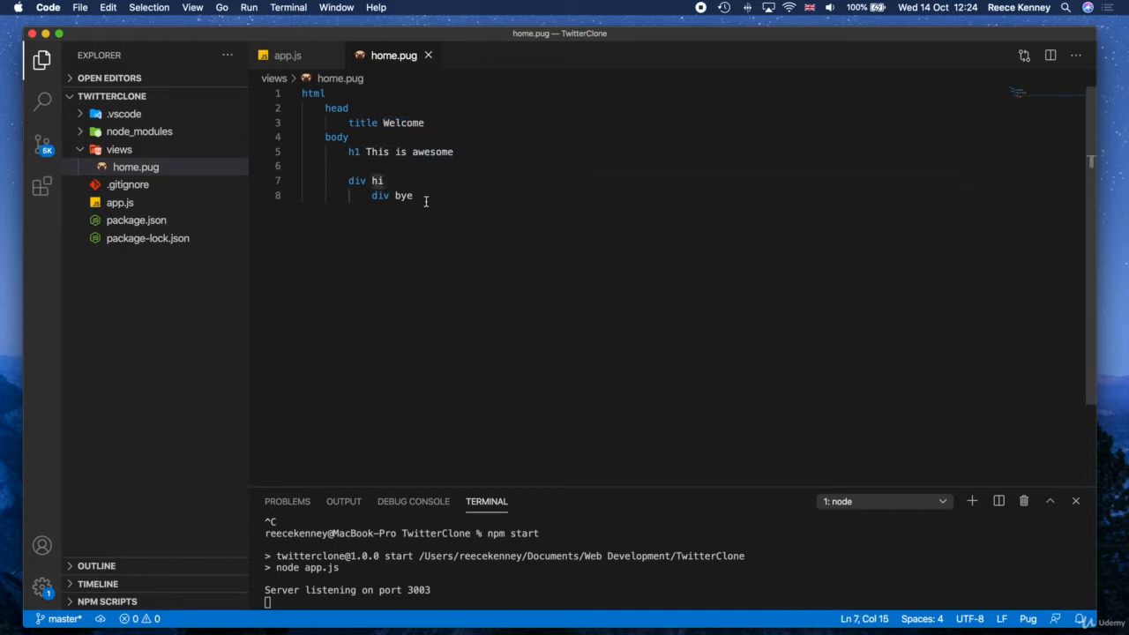
- Delete the div hi and div bye lines, leaving only the title and heading, and save
left_click_drag(342, 180, 413, 194)
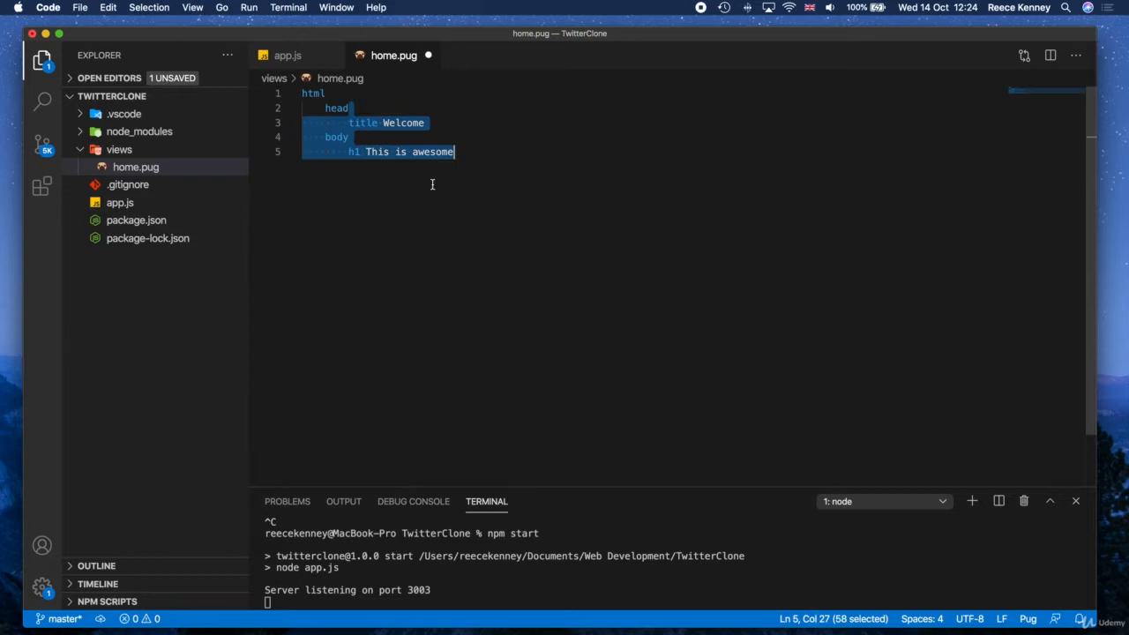
double_click(403, 123)
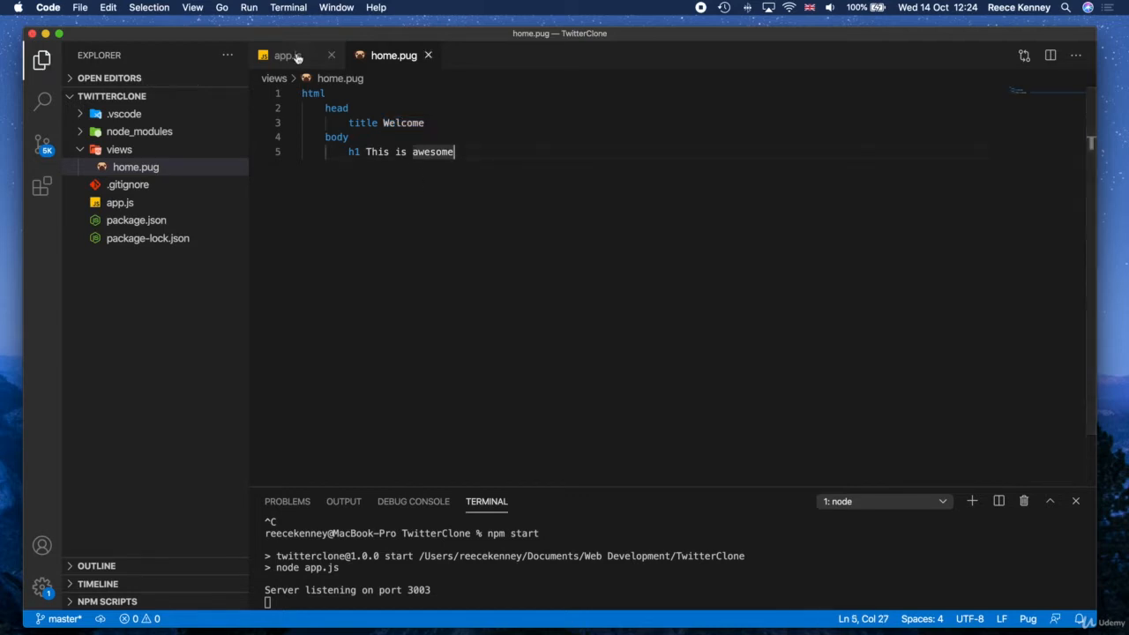
- In app.js's "/" route, declare var payload = { pageTitle: "Home" } above the render call
left_click(288, 55)
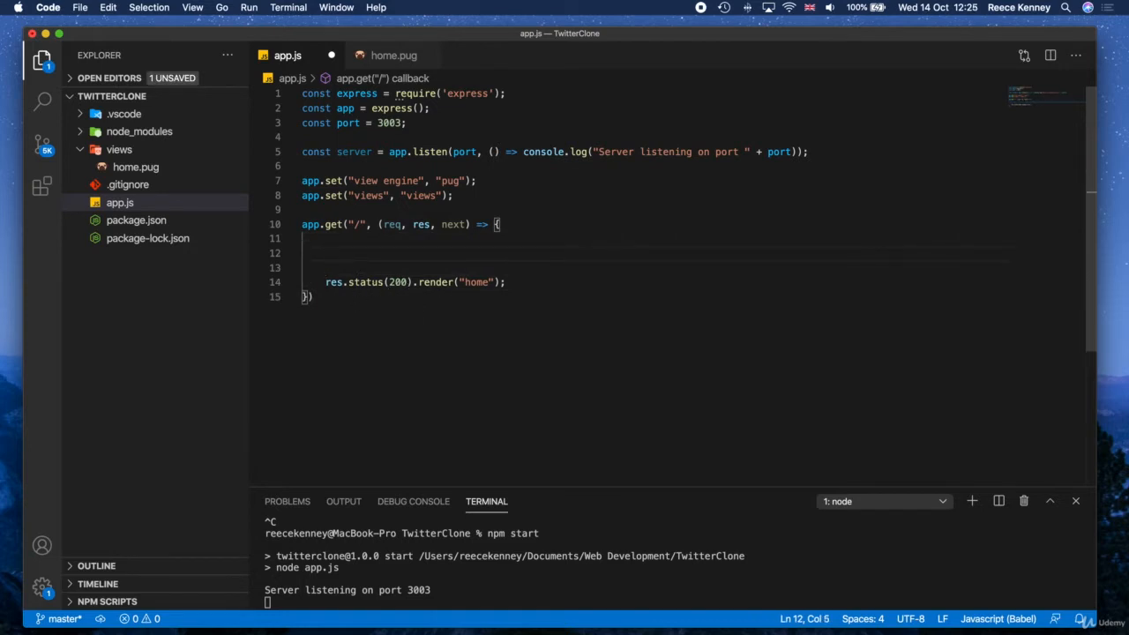
type("var")
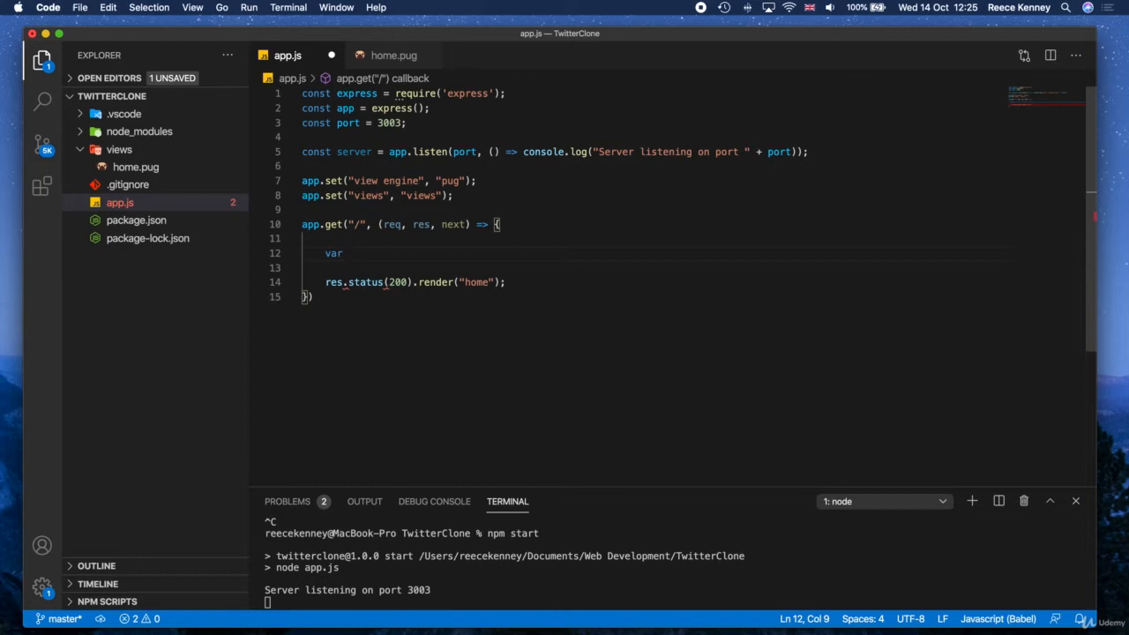
type("paylaod")
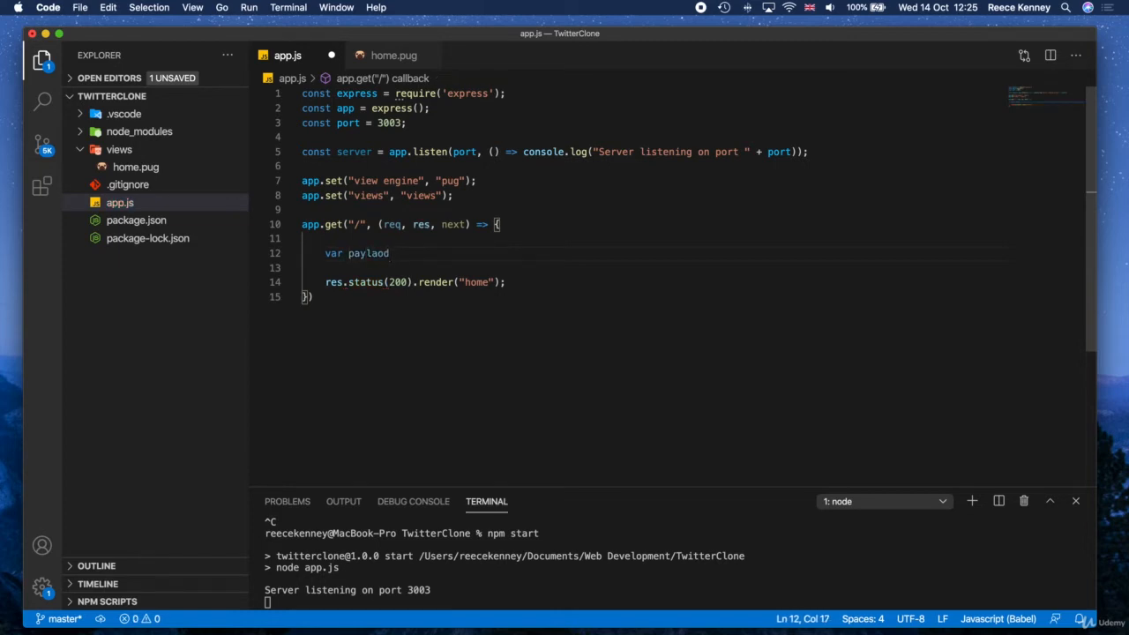
key("Backspace")
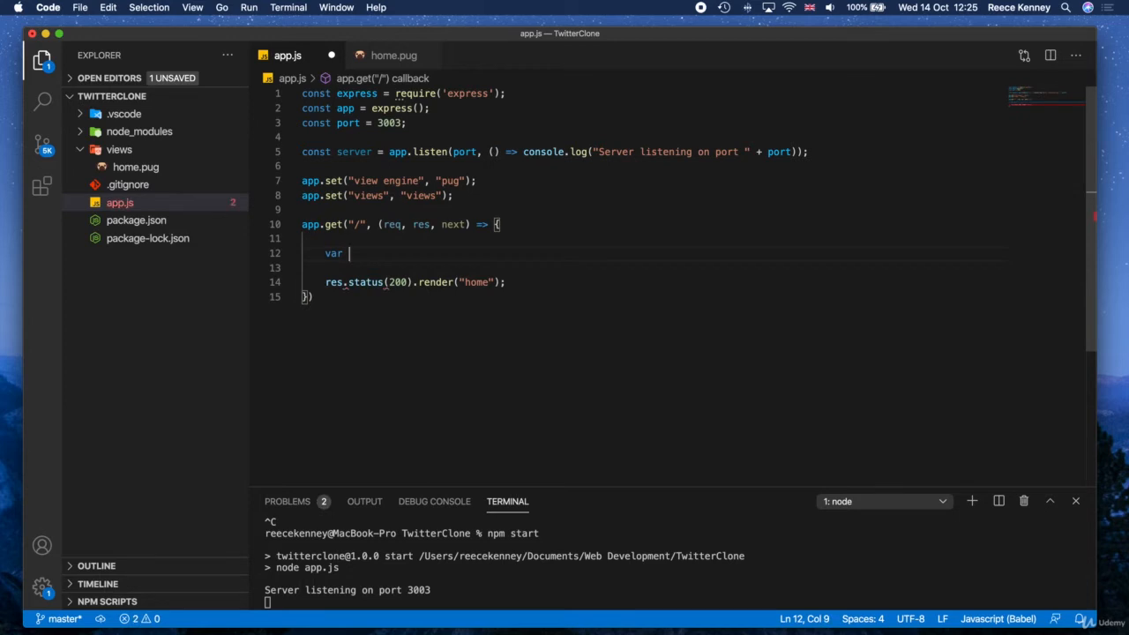
type("payload")
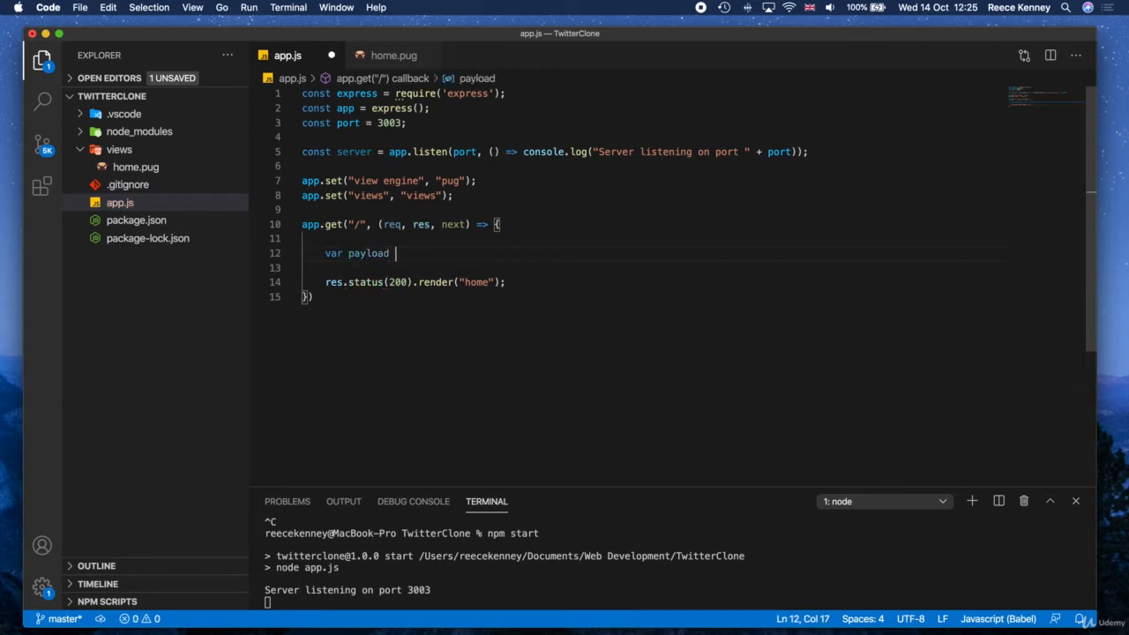
type("= {")
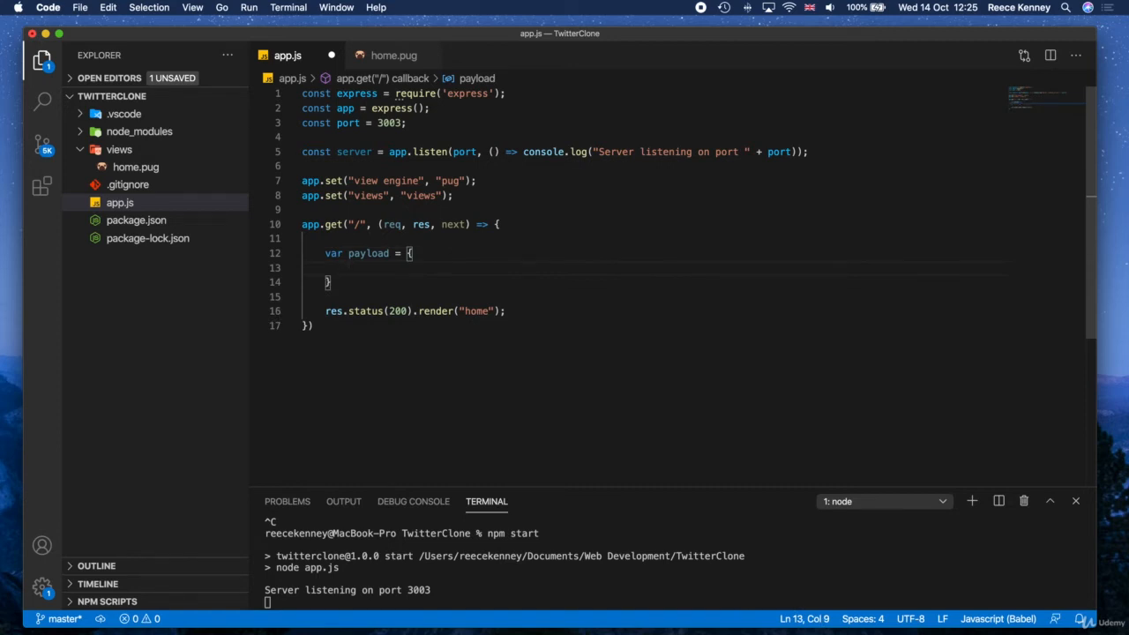
type("page")
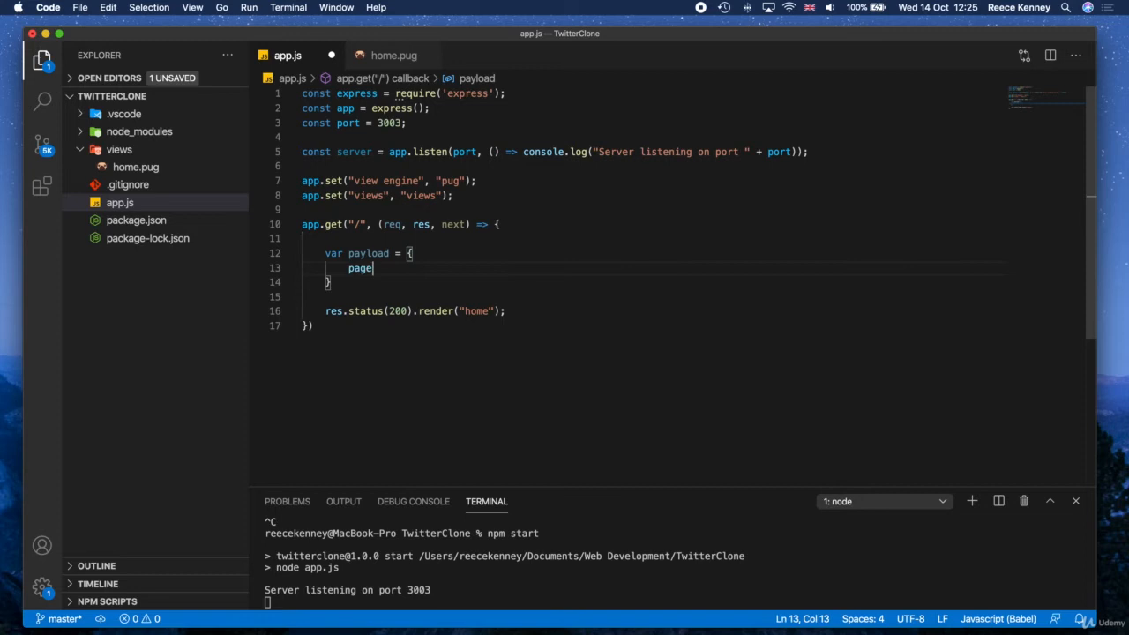
type("Title")
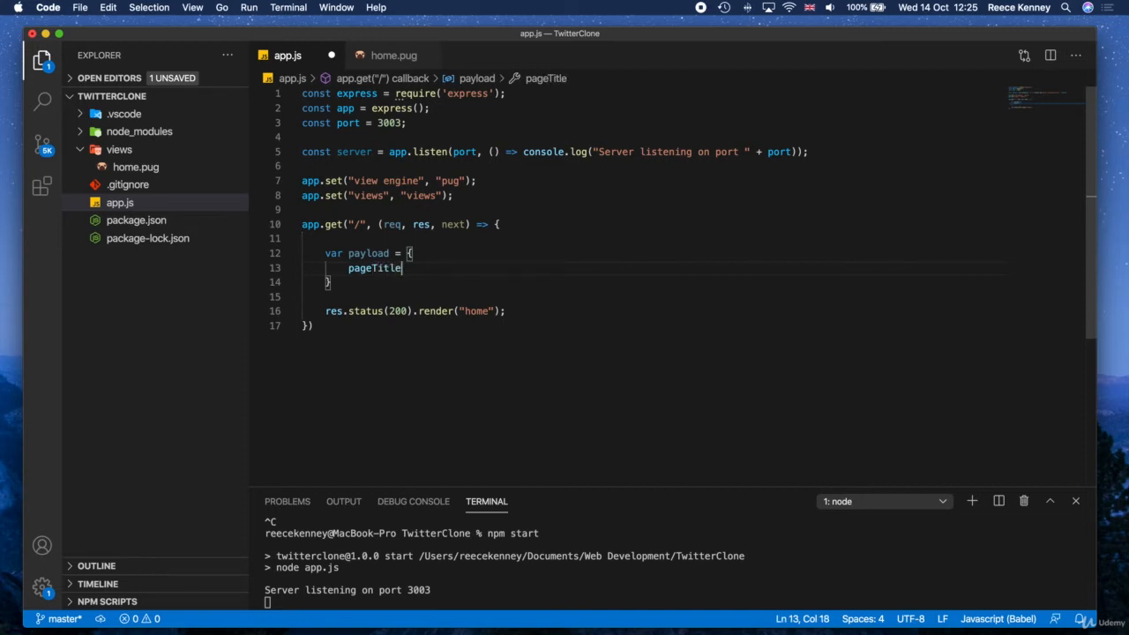
type(": \"Home\"")
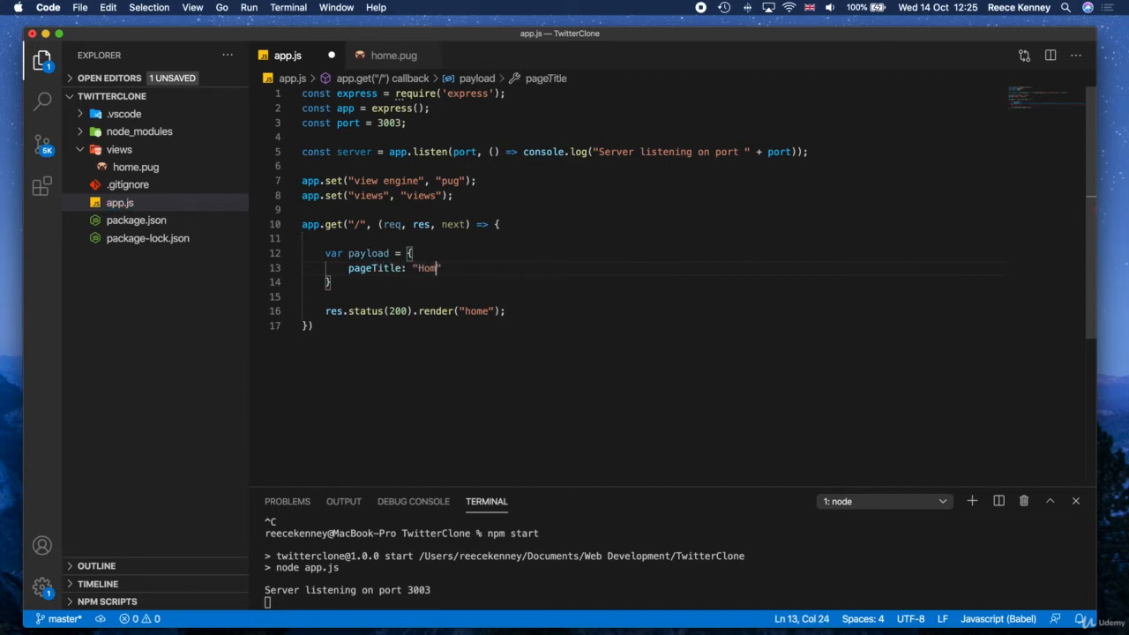
type("e")
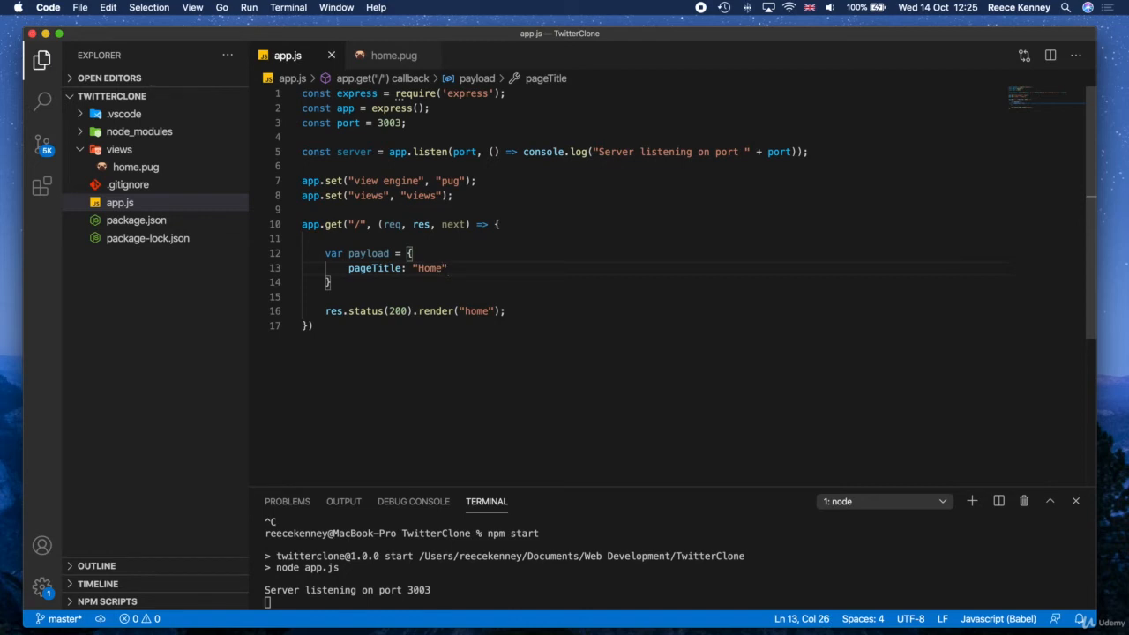
- Change the render call to res.status(200).render("home", payload) and save
double_click(367, 254)
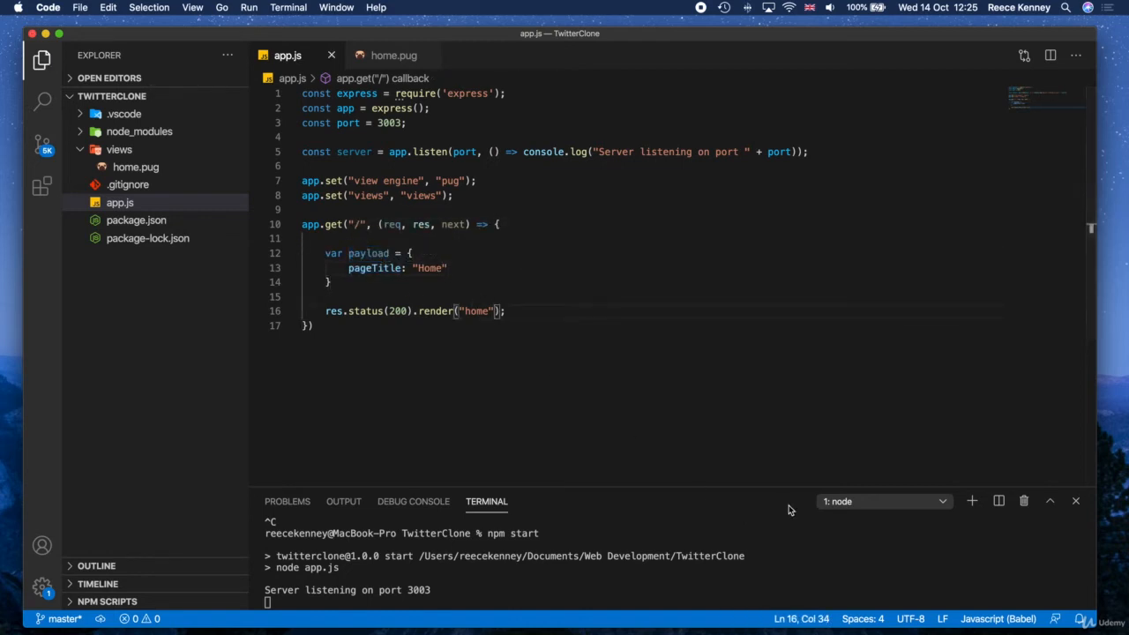
type(", payload")
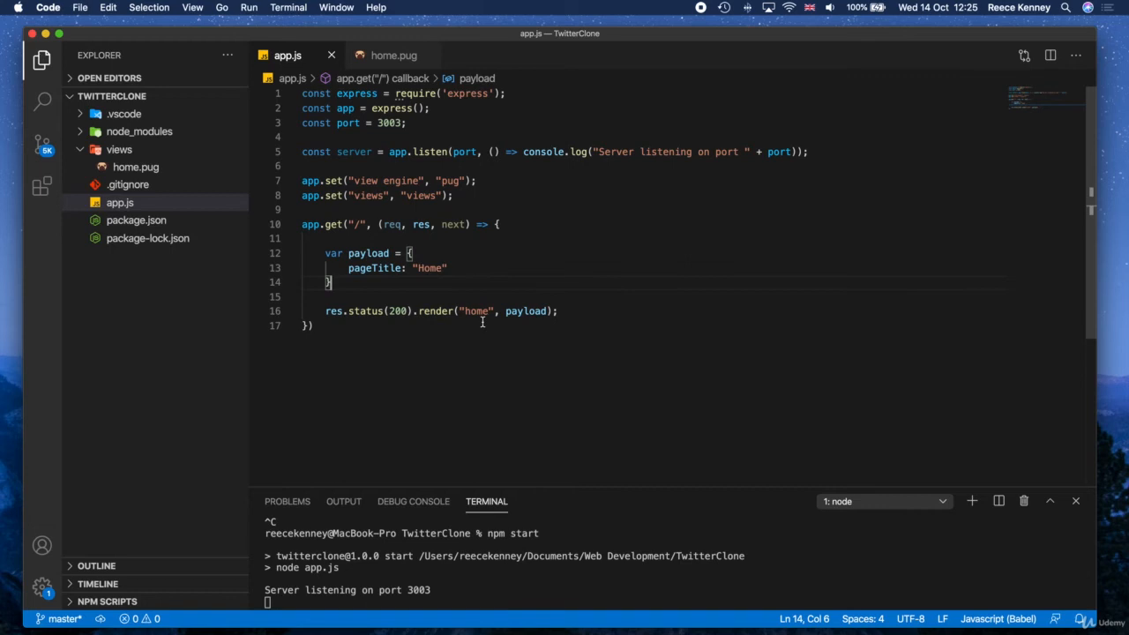
double_click(477, 311)
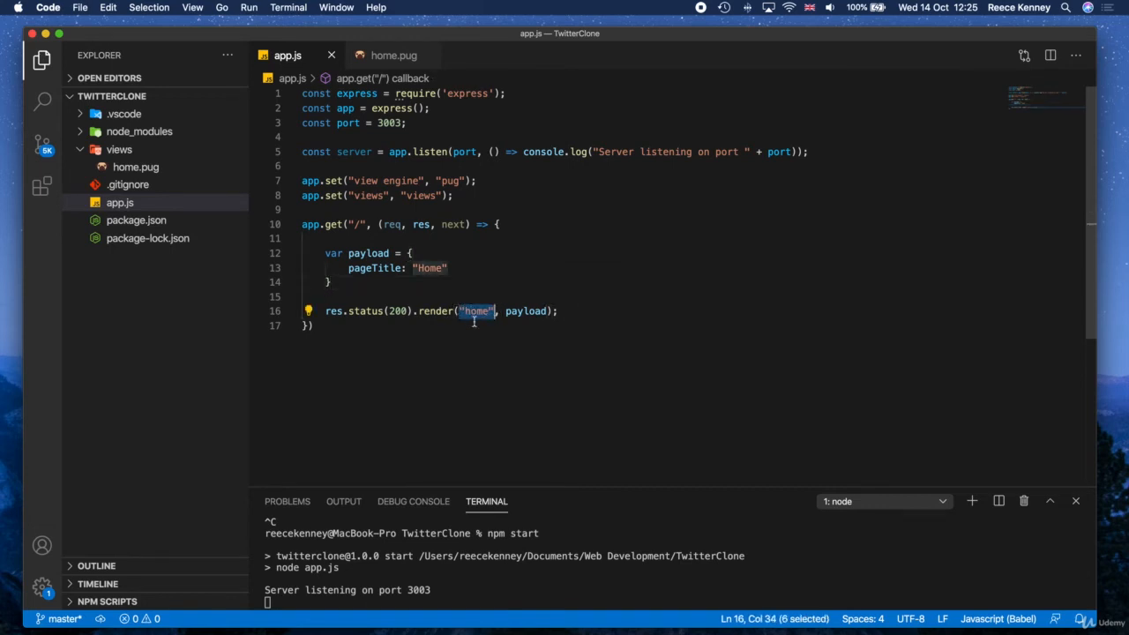
left_click(434, 311)
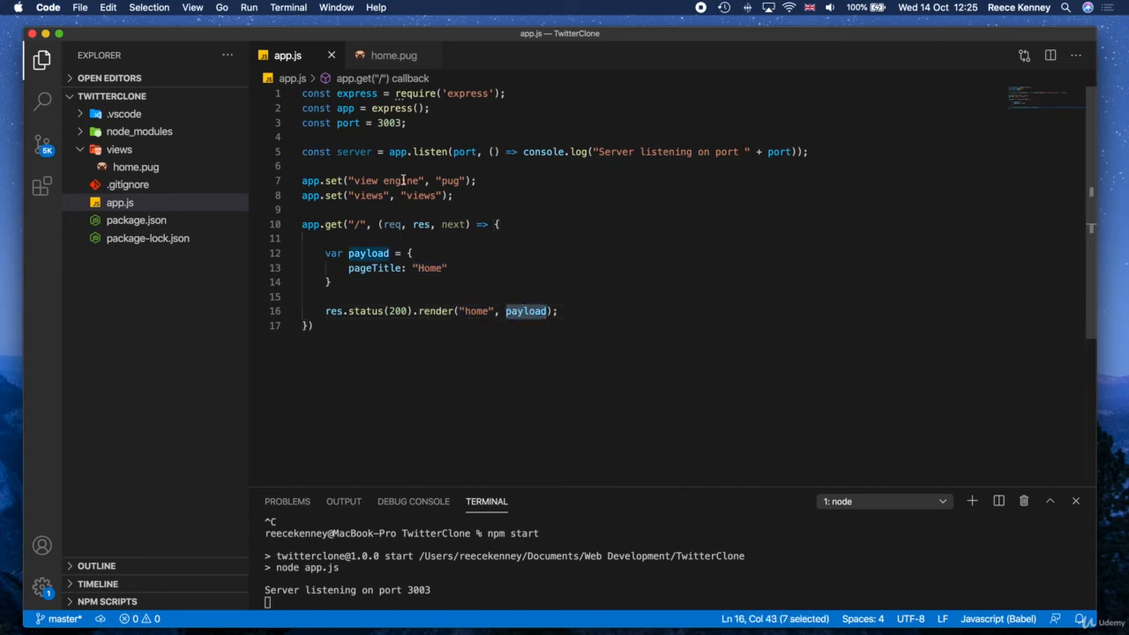
mouse_move(503, 289)
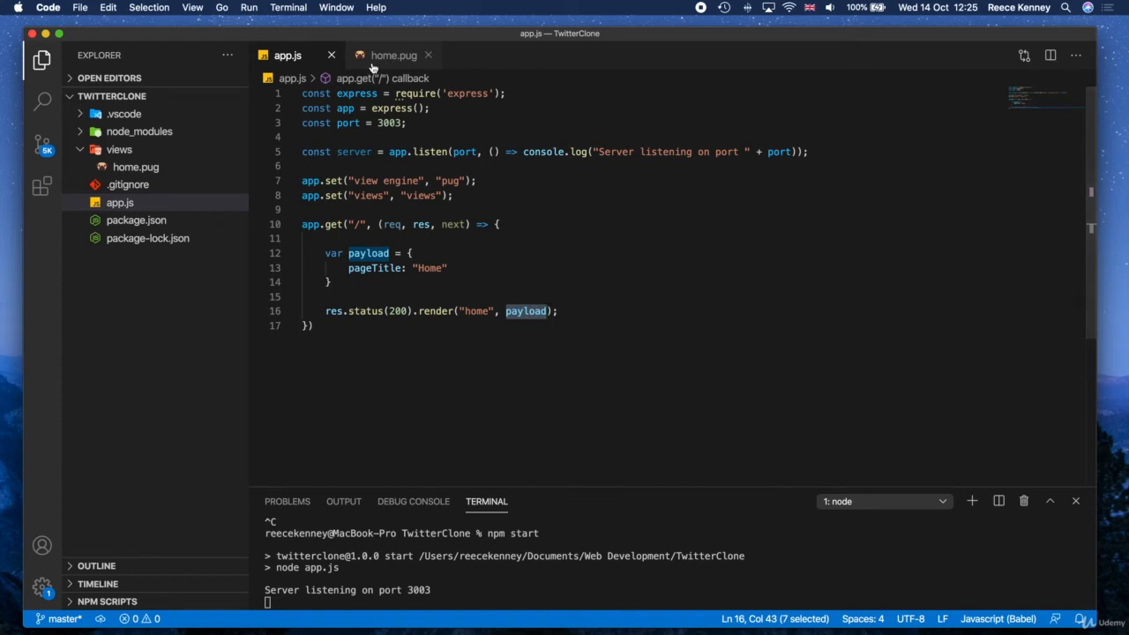
- Replace the title text Welcome in home.pug with #{pageTitle}, checking the key against app.js
left_click(393, 55)
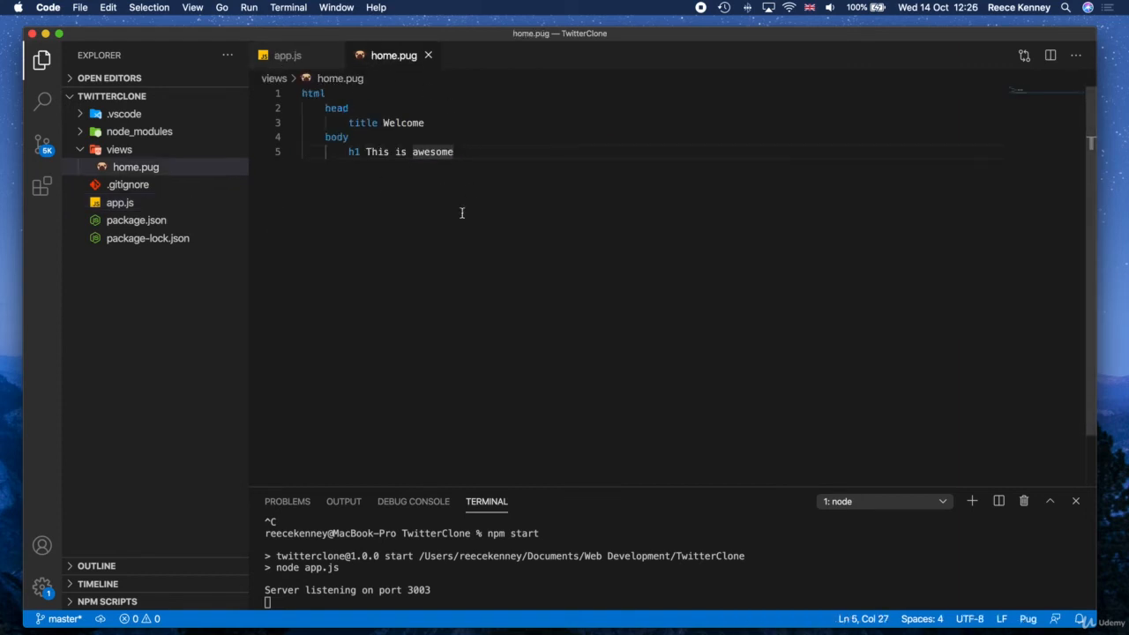
left_click(287, 55)
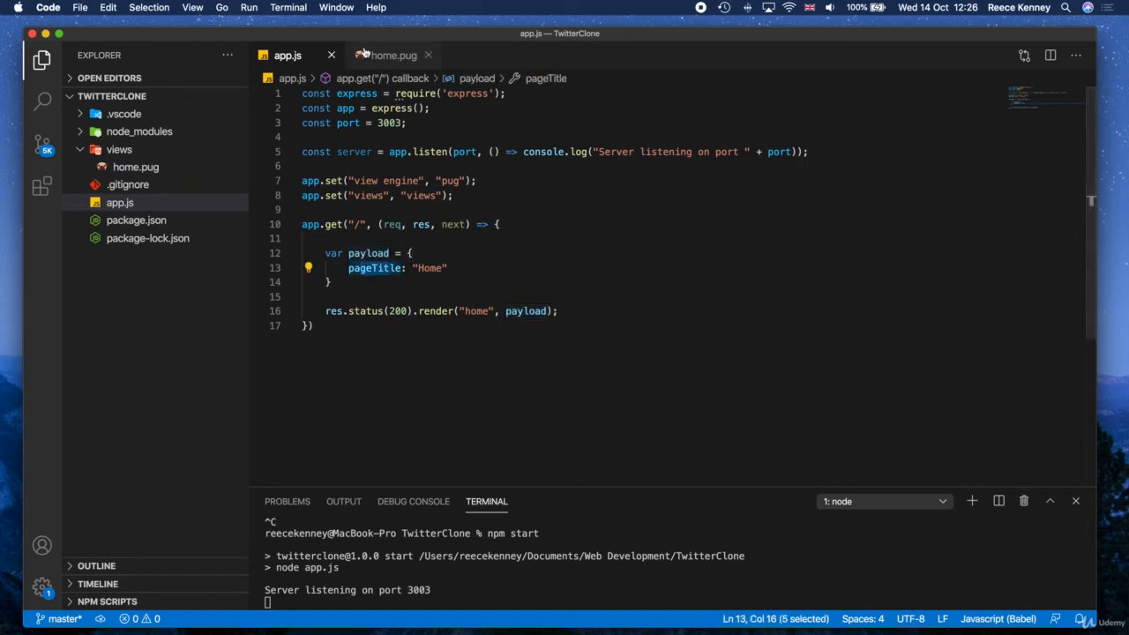
left_click(393, 55)
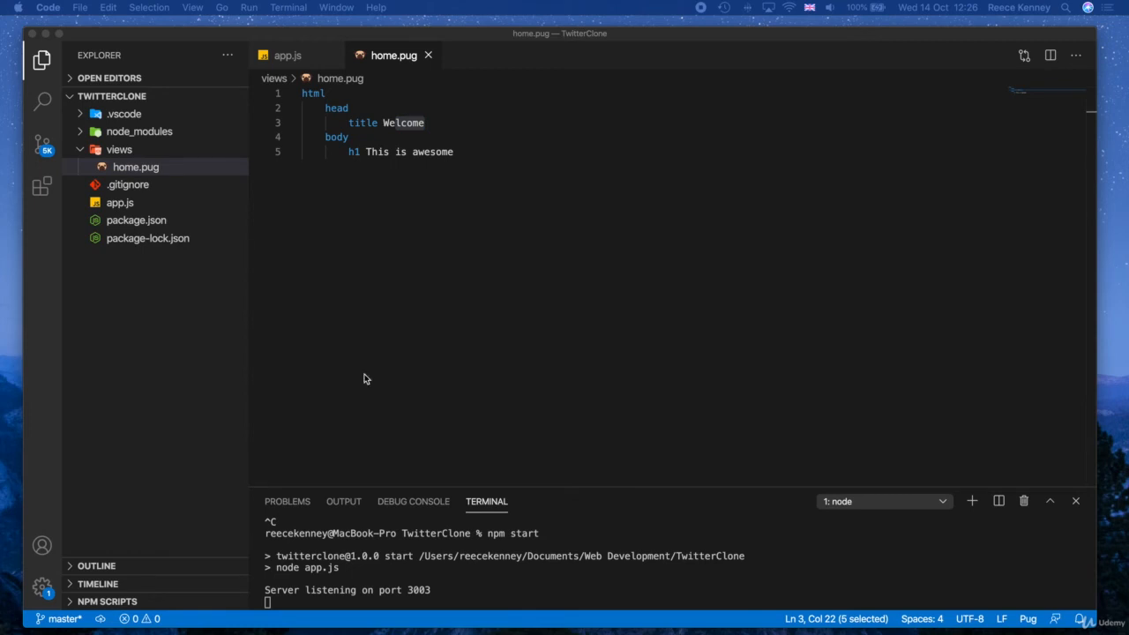
double_click(403, 124)
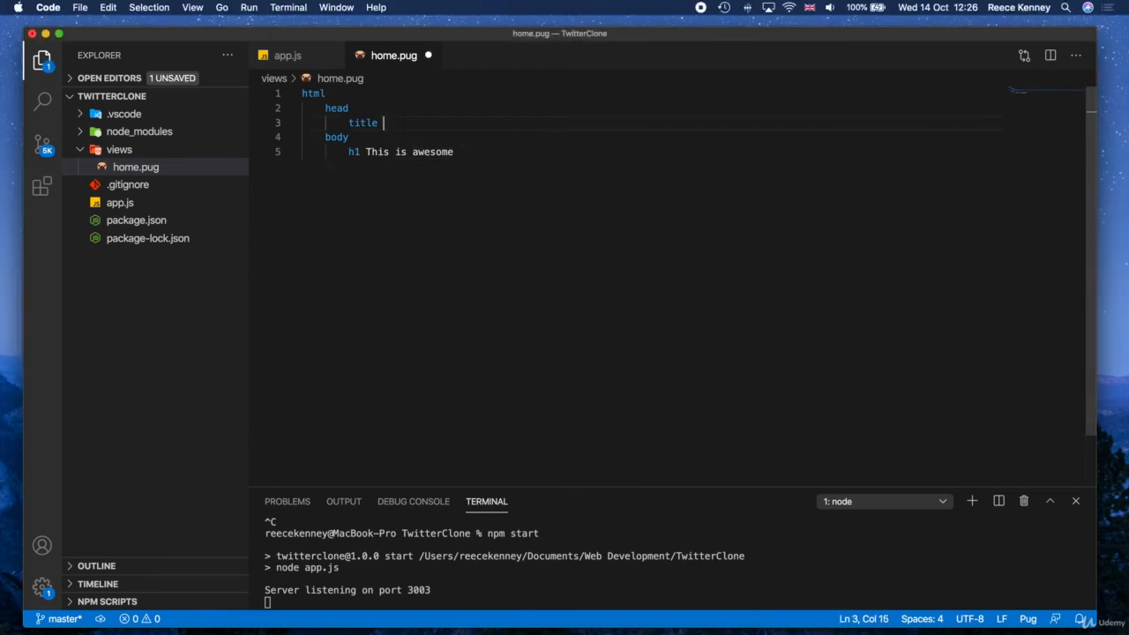
type("#{}")
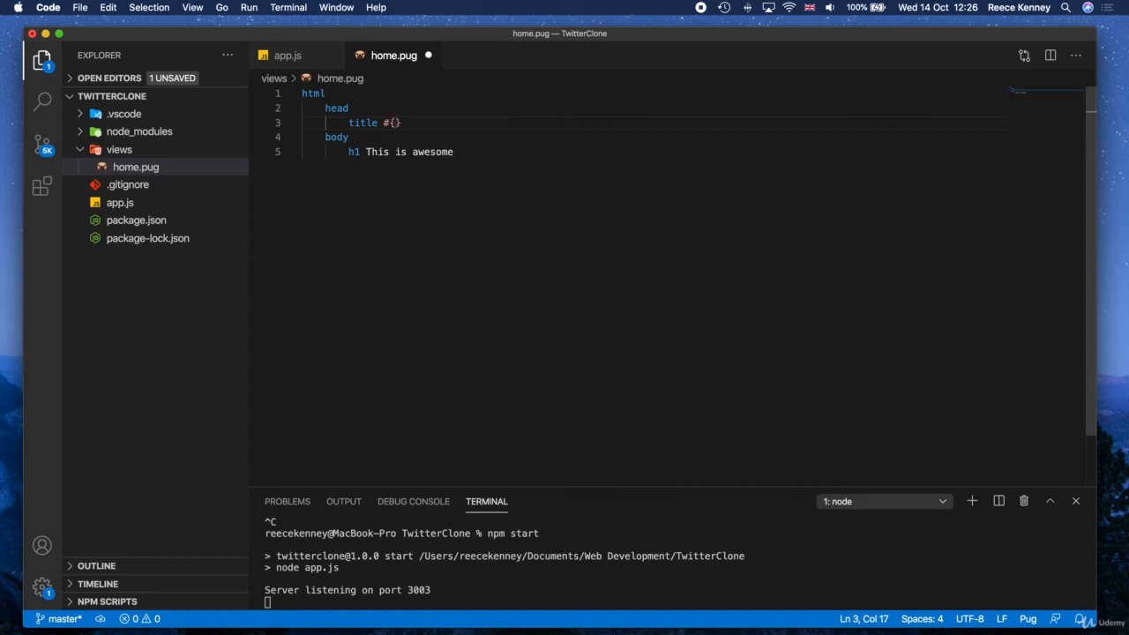
type("pageTitle")
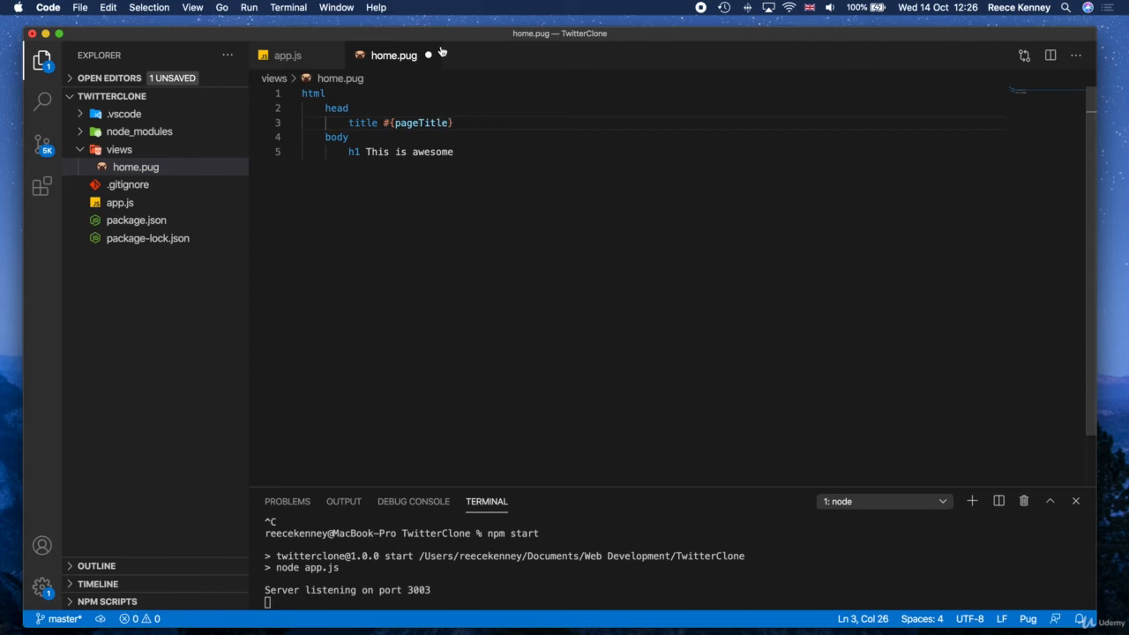
left_click(288, 55)
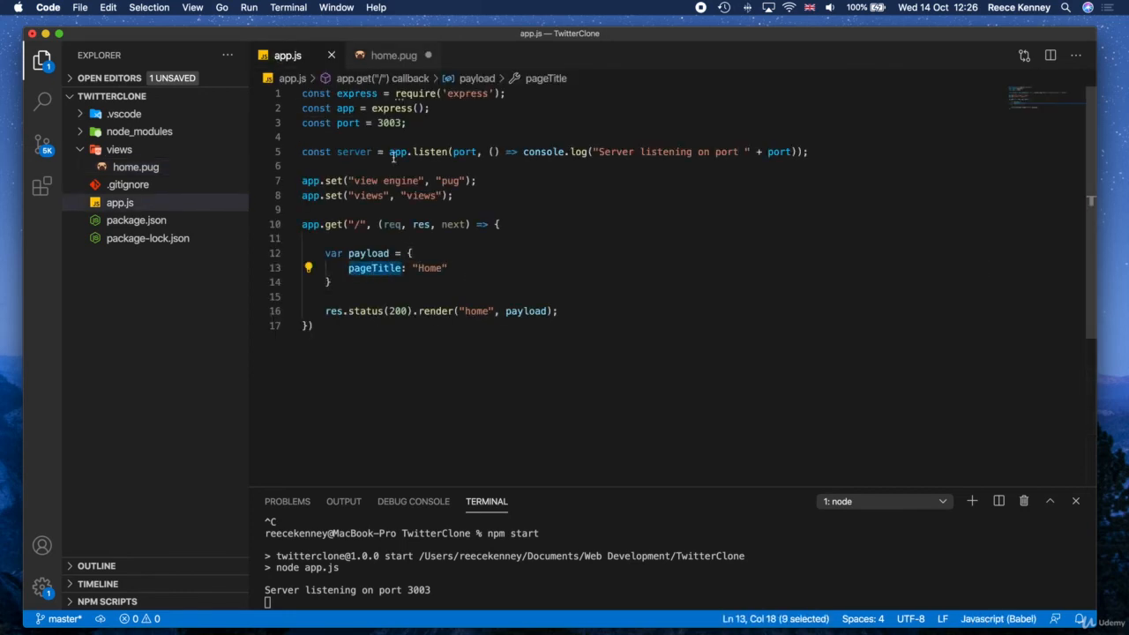
left_click(394, 55)
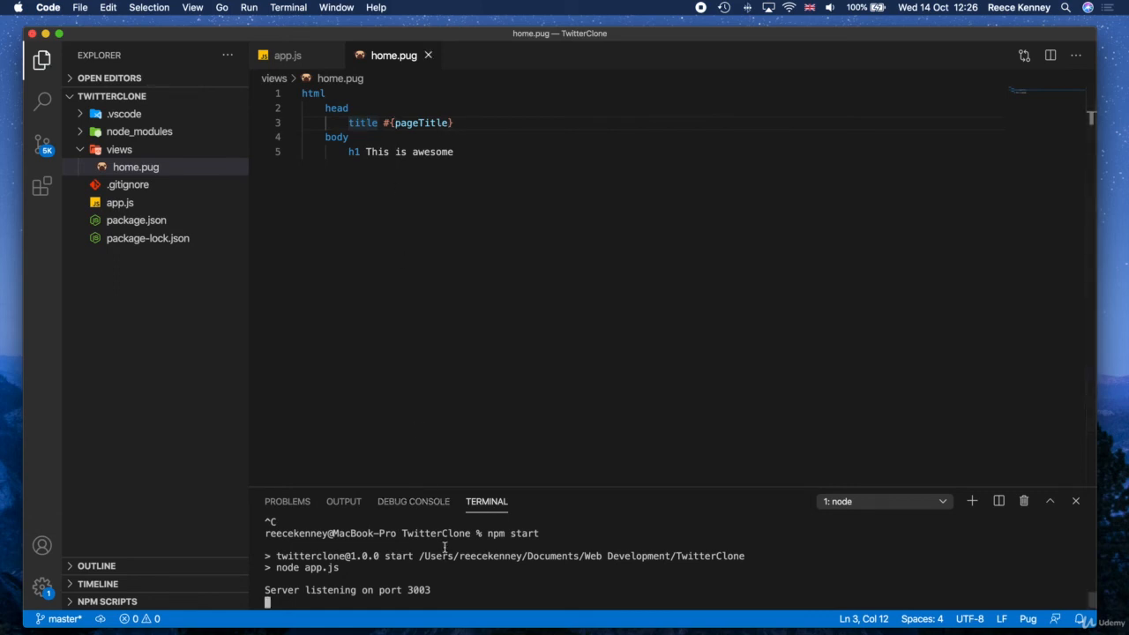
- Run npm start in the integrated terminal to relaunch the server on port 3003
type("npm start")
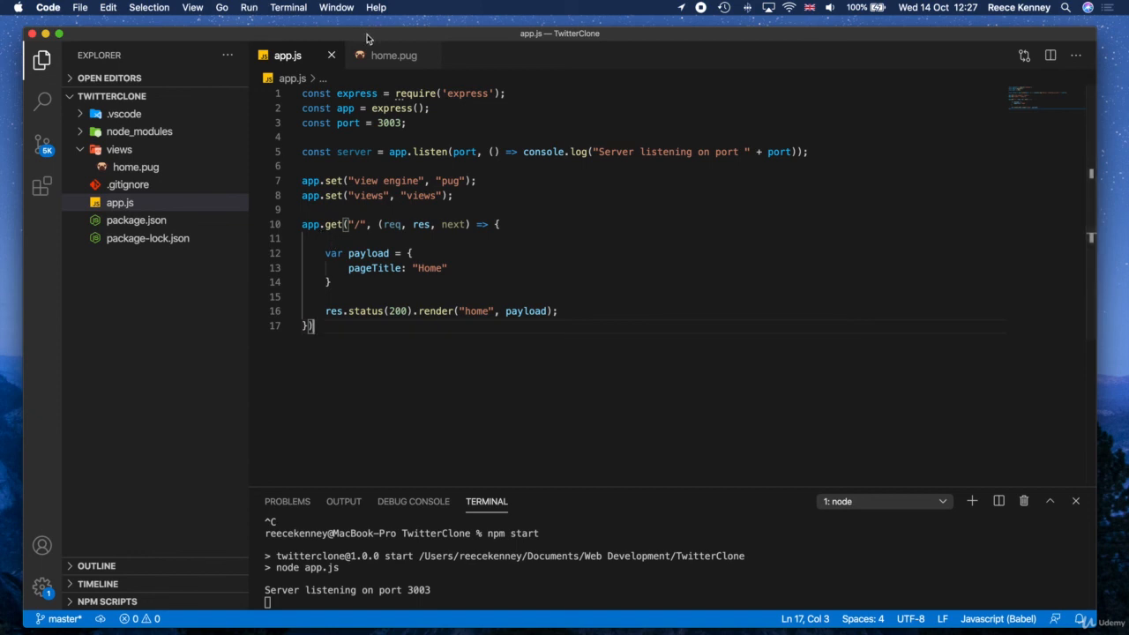
left_click(393, 55)
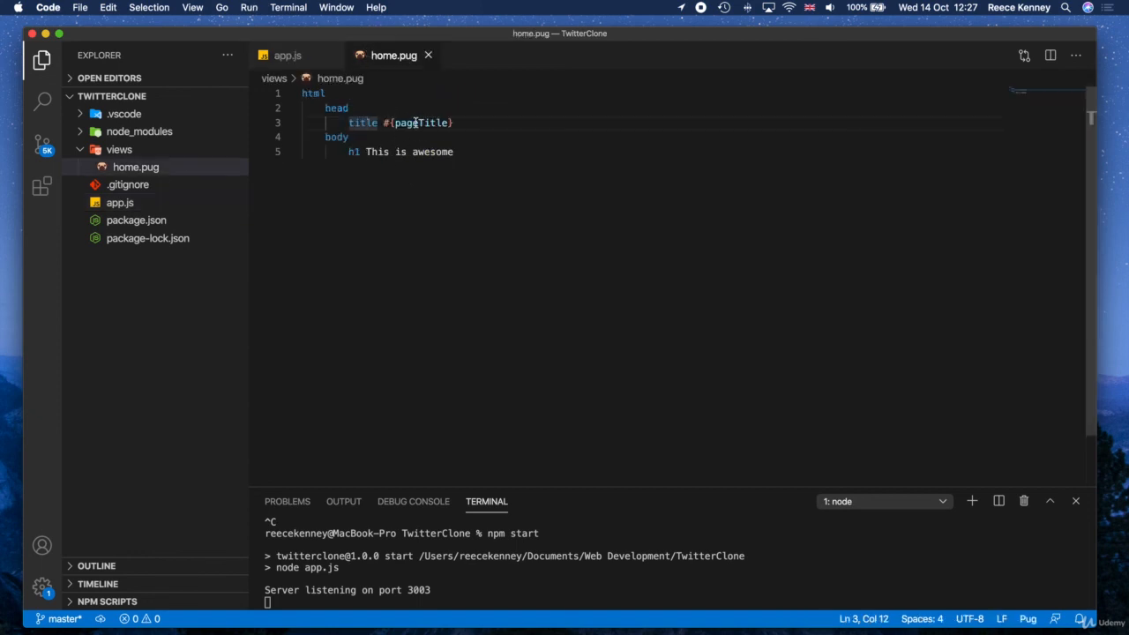